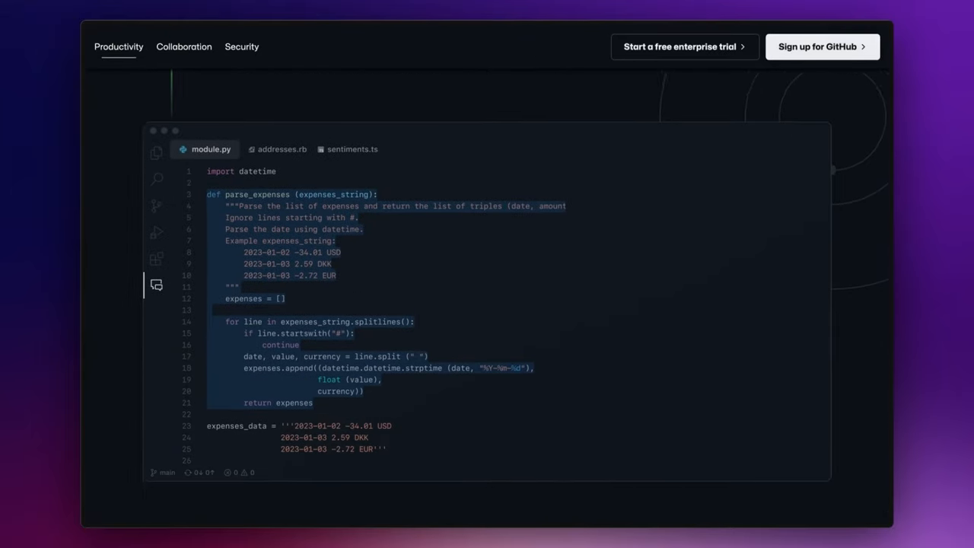
{"action": "scroll", "scroll_direction": "down", "scroll_amount": 3}
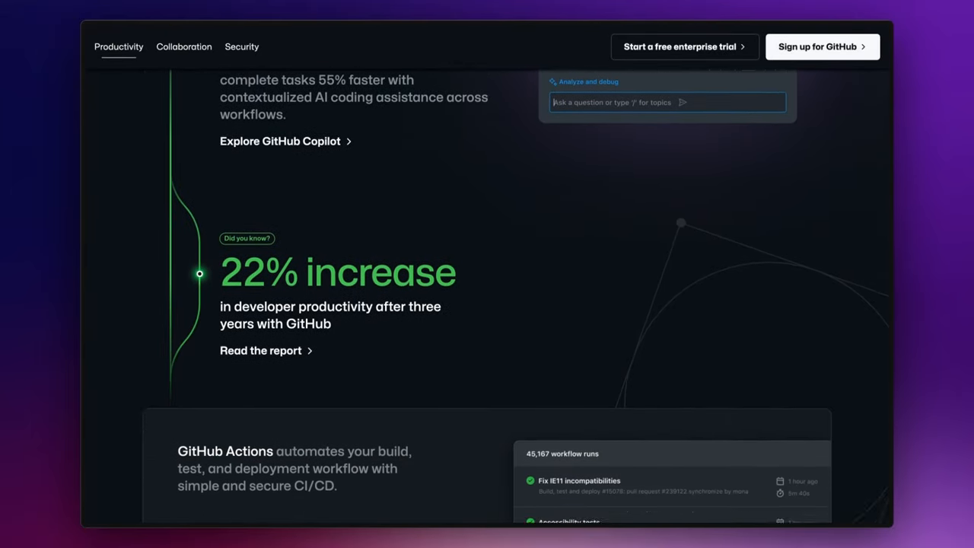
{"action": "scroll", "scroll_direction": "down", "scroll_amount": 3}
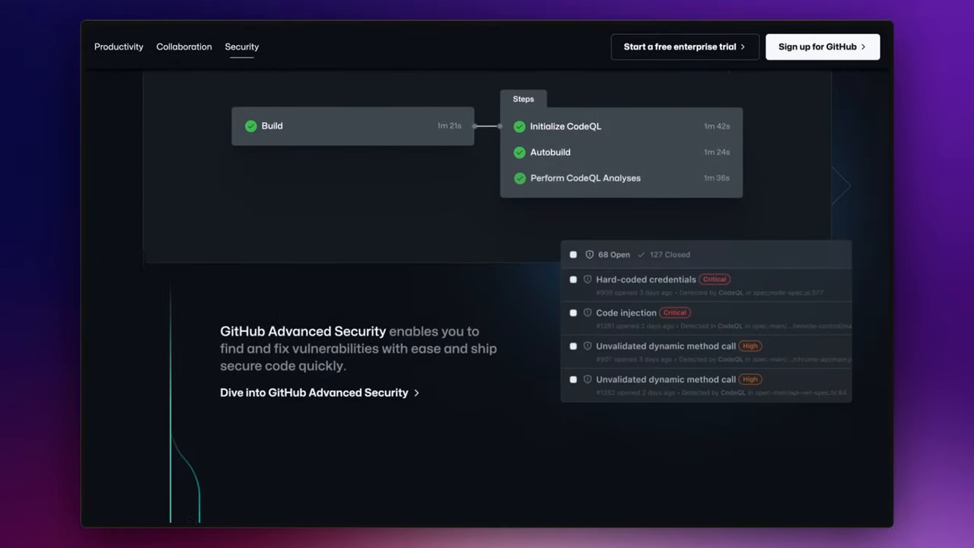
{"action": "scroll", "scroll_direction": "down", "scroll_amount": 3}
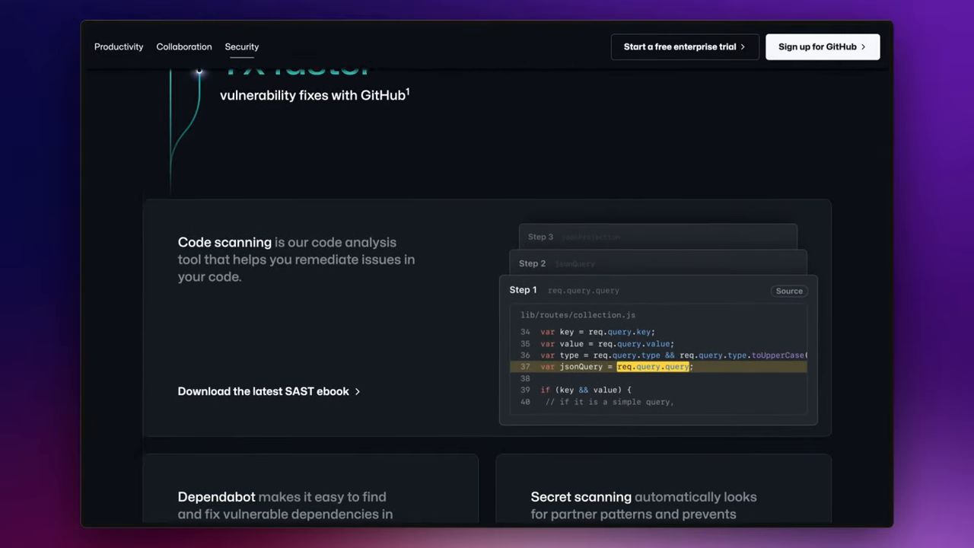
{"action": "scroll", "scroll_direction": "down", "scroll_amount": 3}
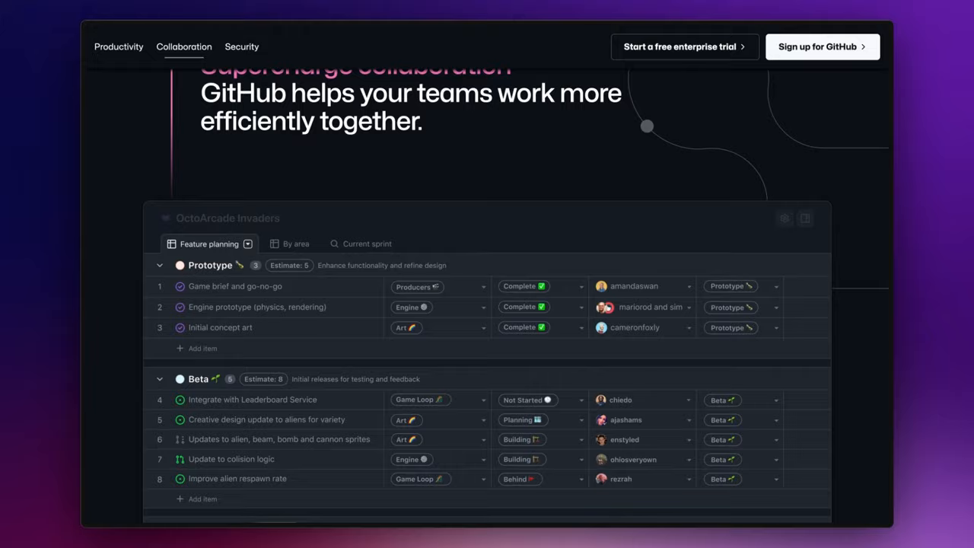
{"action": "scroll", "scroll_direction": "down", "scroll_amount": 3}
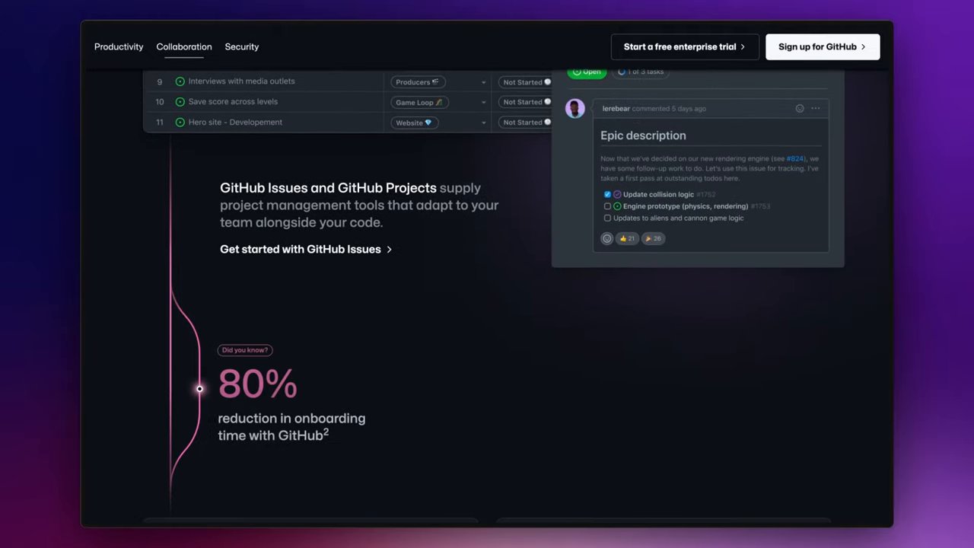
{"action": "scroll", "scroll_direction": "down", "scroll_amount": 3}
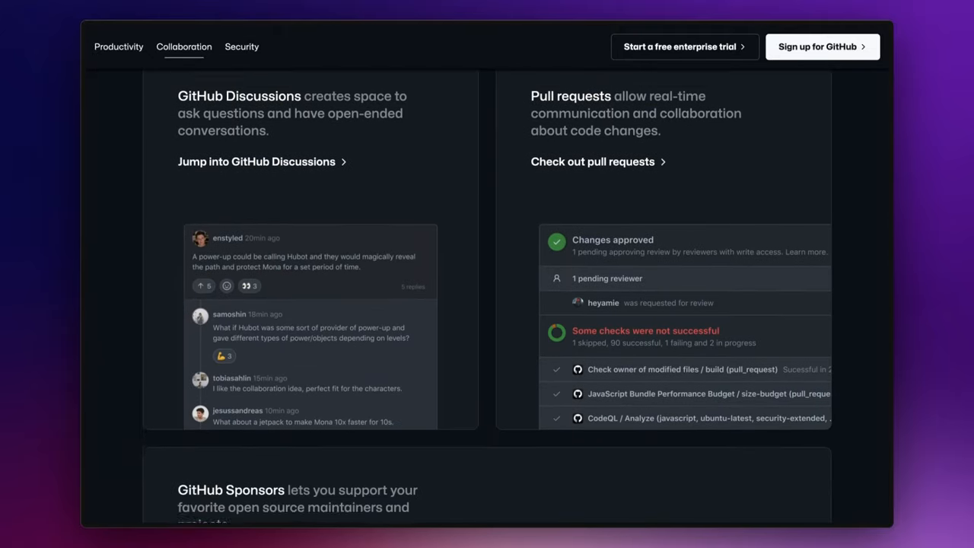
{"action": "scroll", "scroll_direction": "down", "scroll_amount": 3}
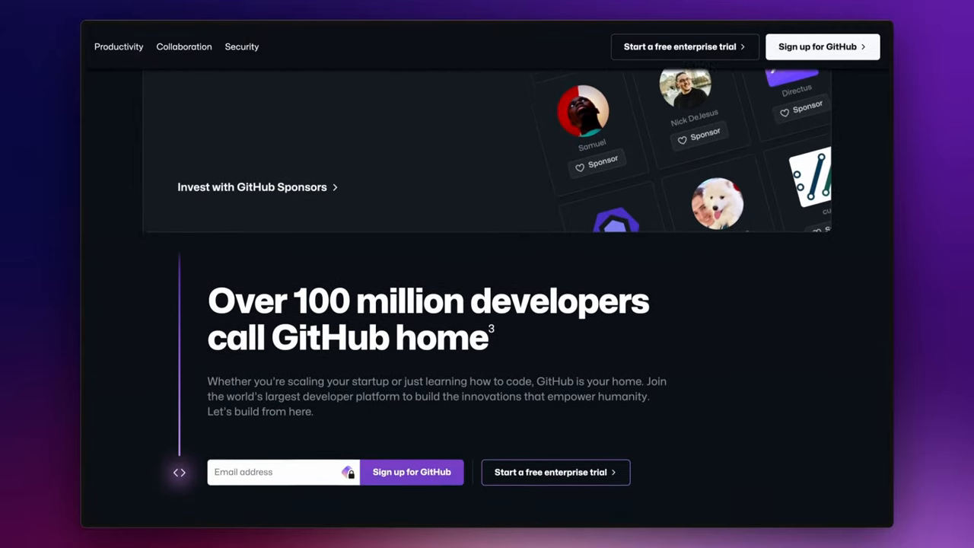